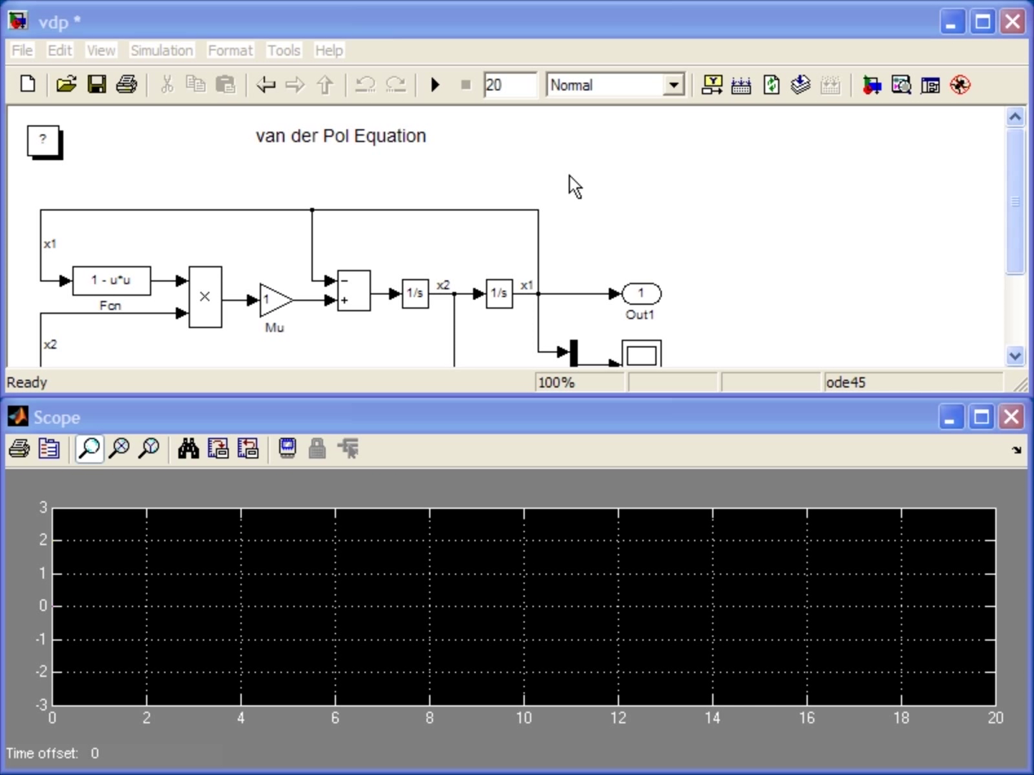
Run the vdp model with stop time inf, pausing, resuming and finally stopping it
triple_click(509, 84)
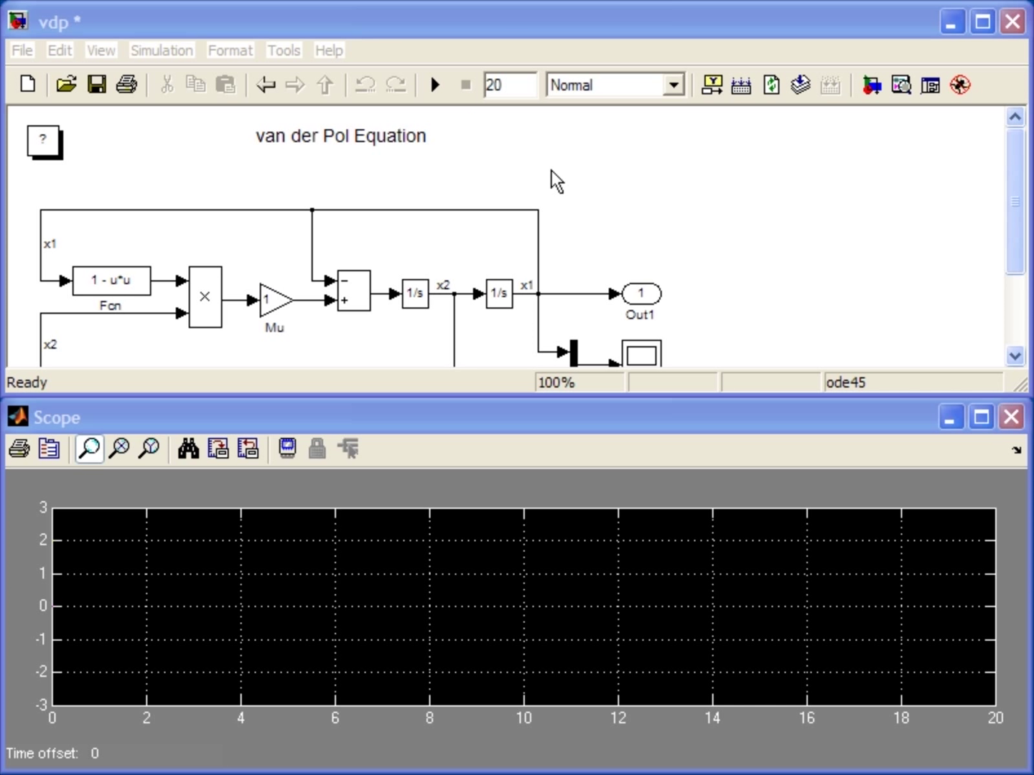
click(433, 83)
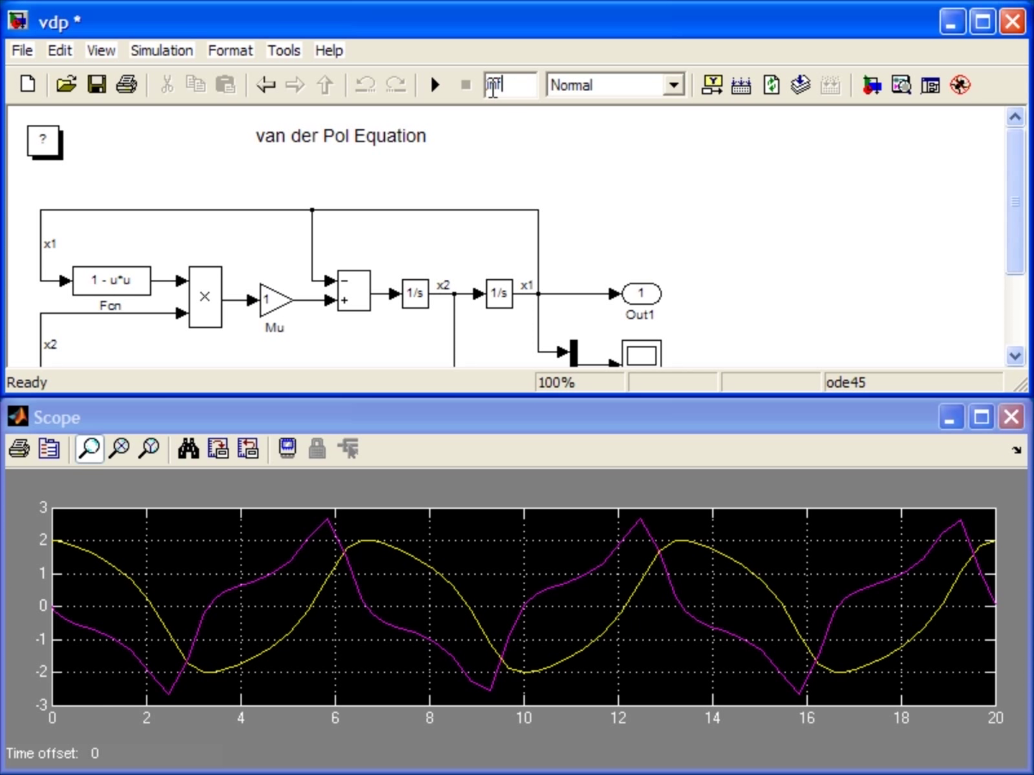
click(435, 83)
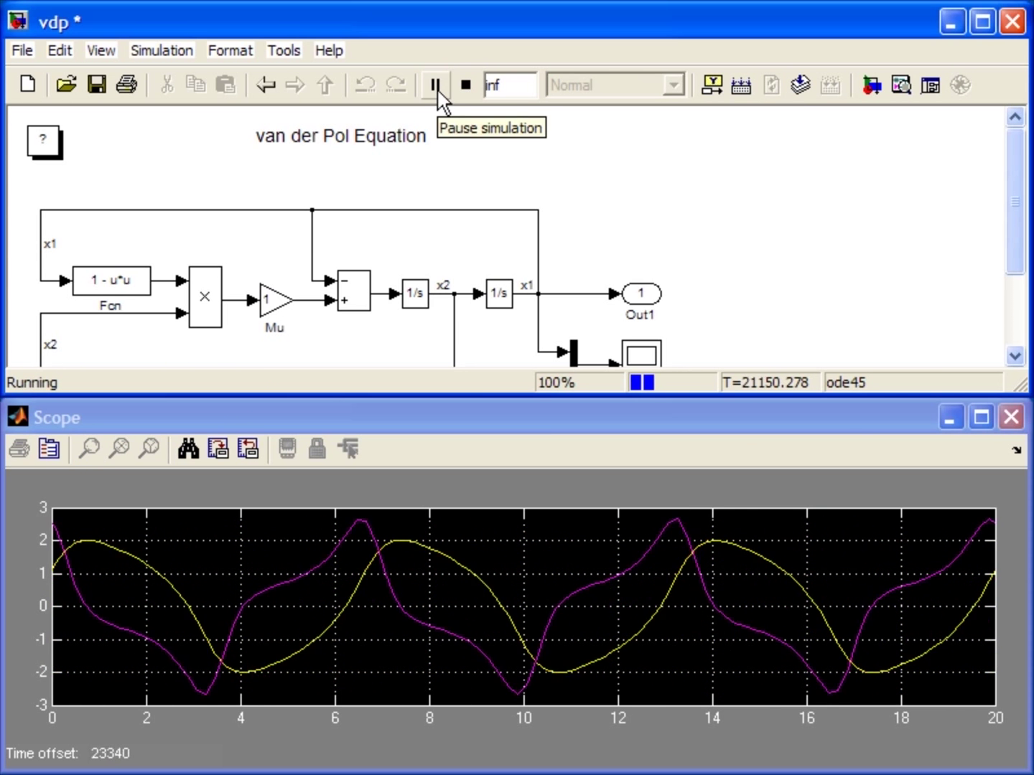
click(434, 83)
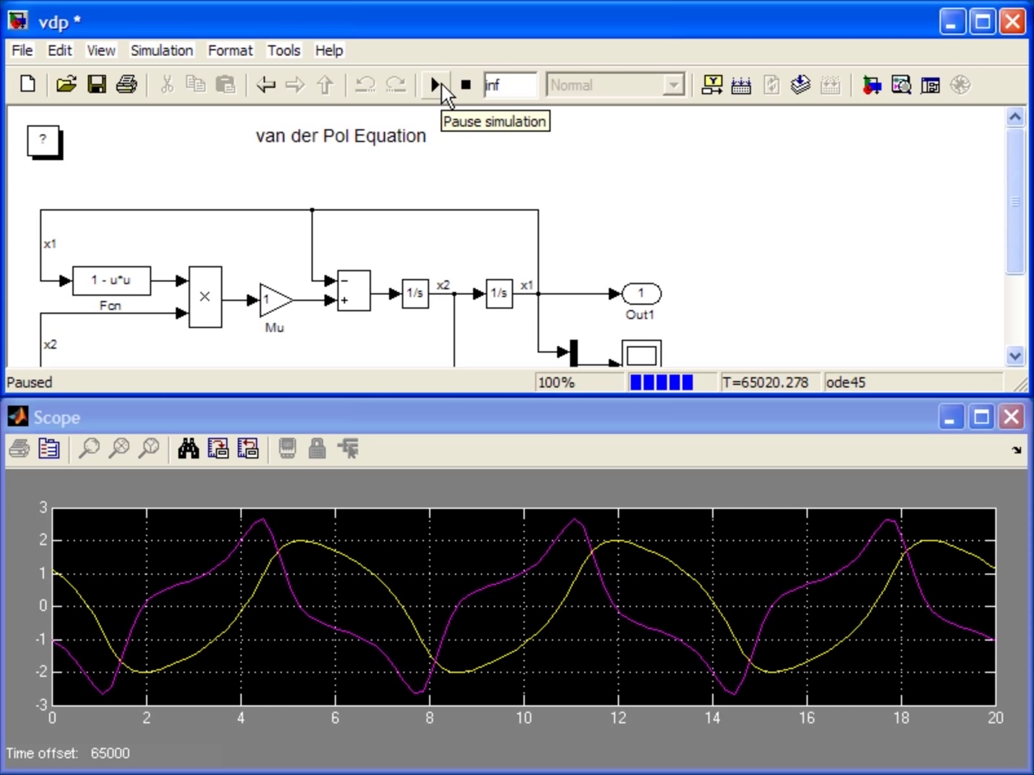
click(434, 83)
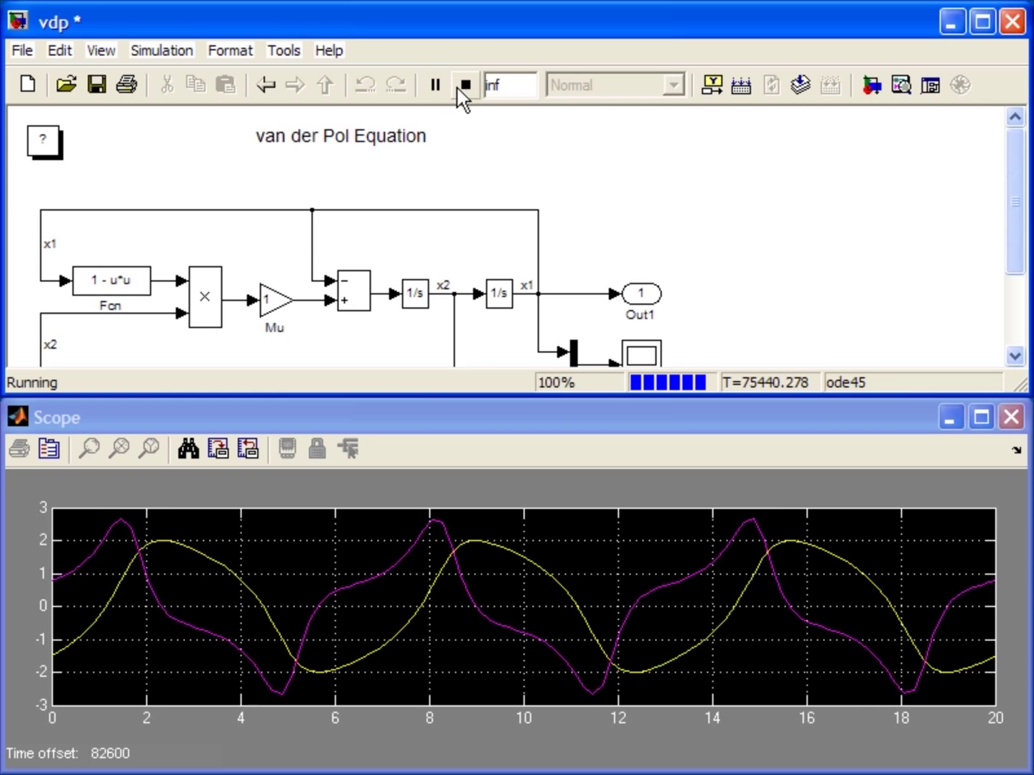
click(465, 85)
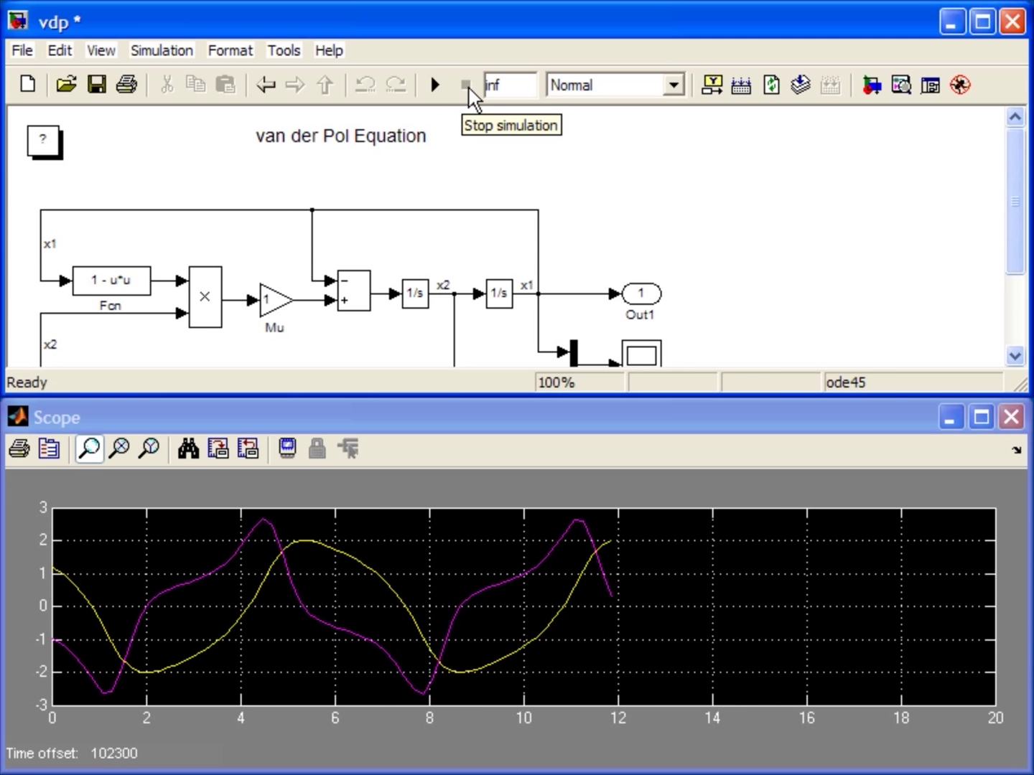
click(465, 85)
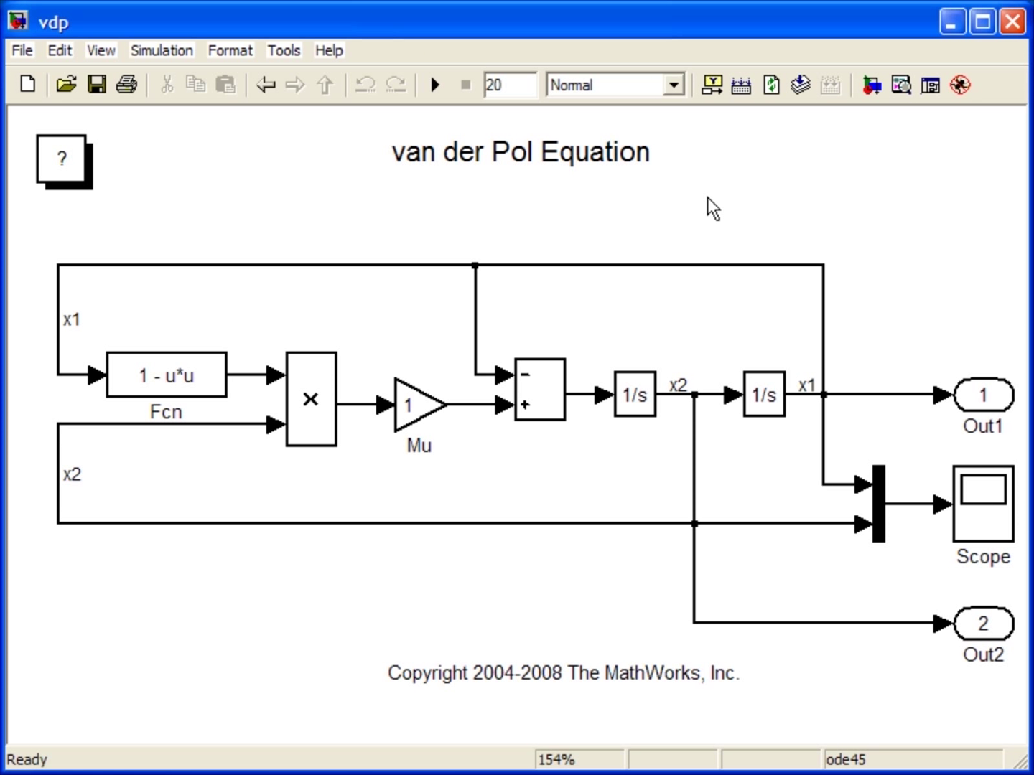
mouse_move(161, 50)
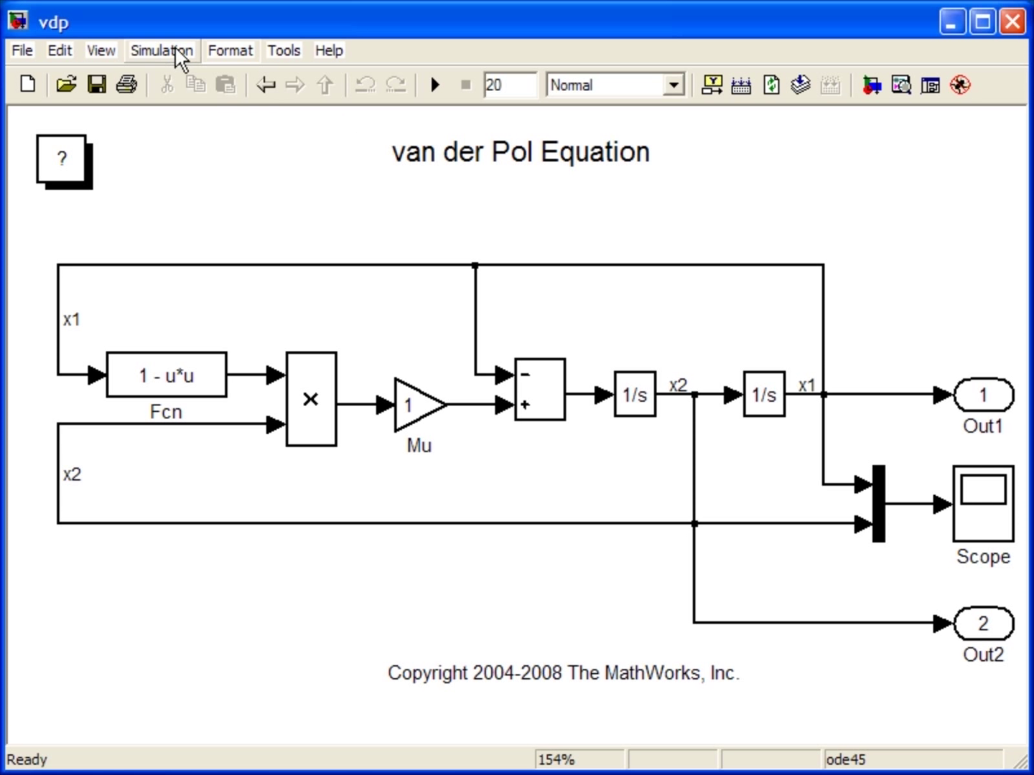
Bring up the vdp Configuration Parameters Solver pane, keeping the type Variable-step
click(161, 51)
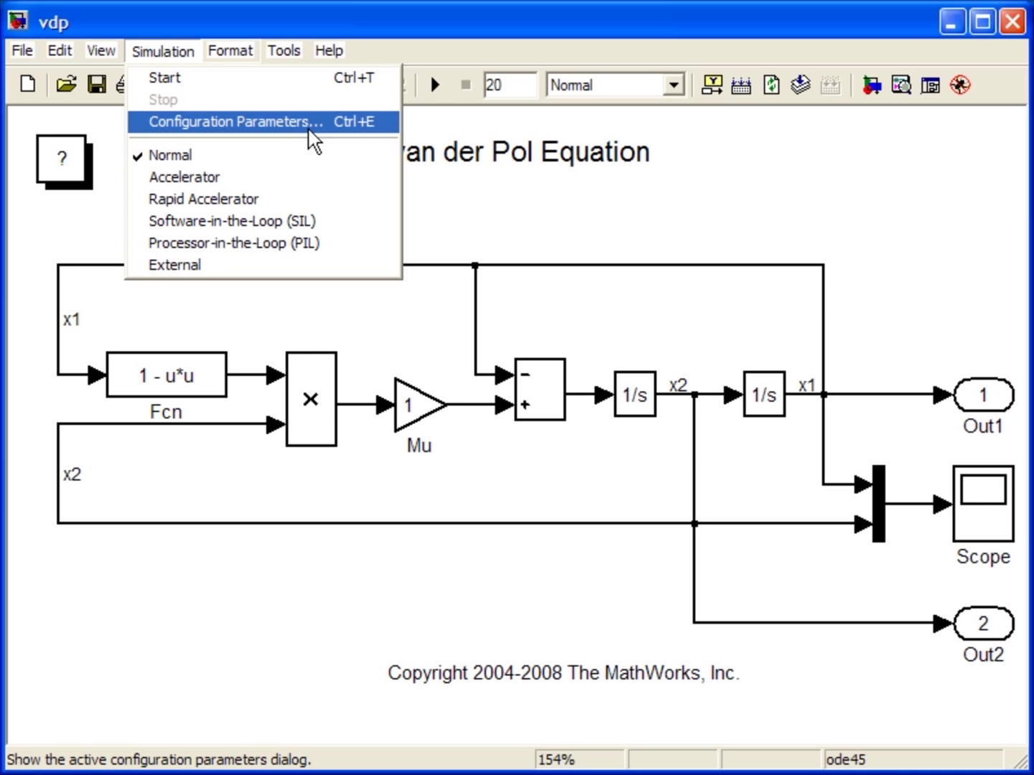
click(231, 121)
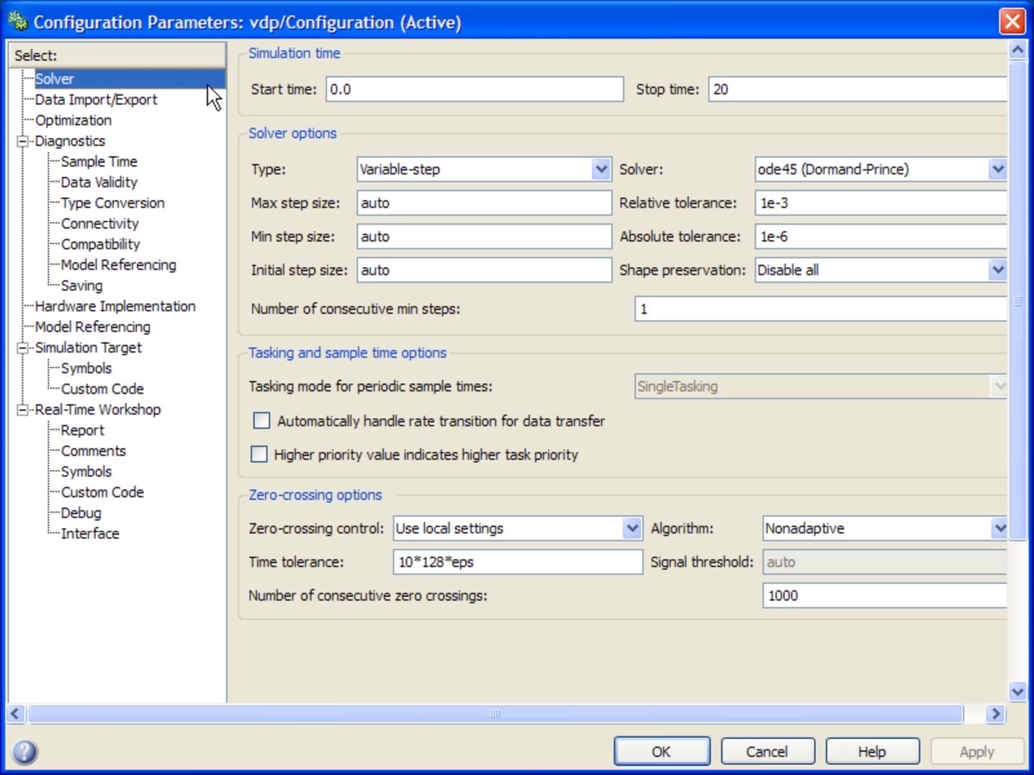
mouse_move(204, 93)
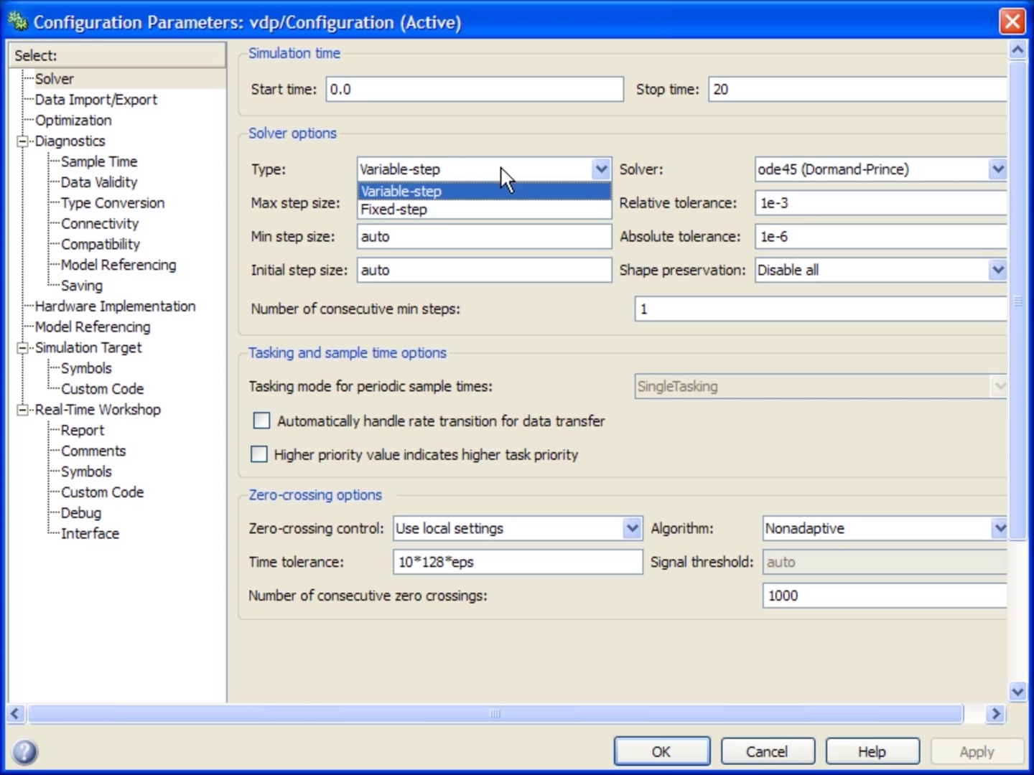
click(402, 191)
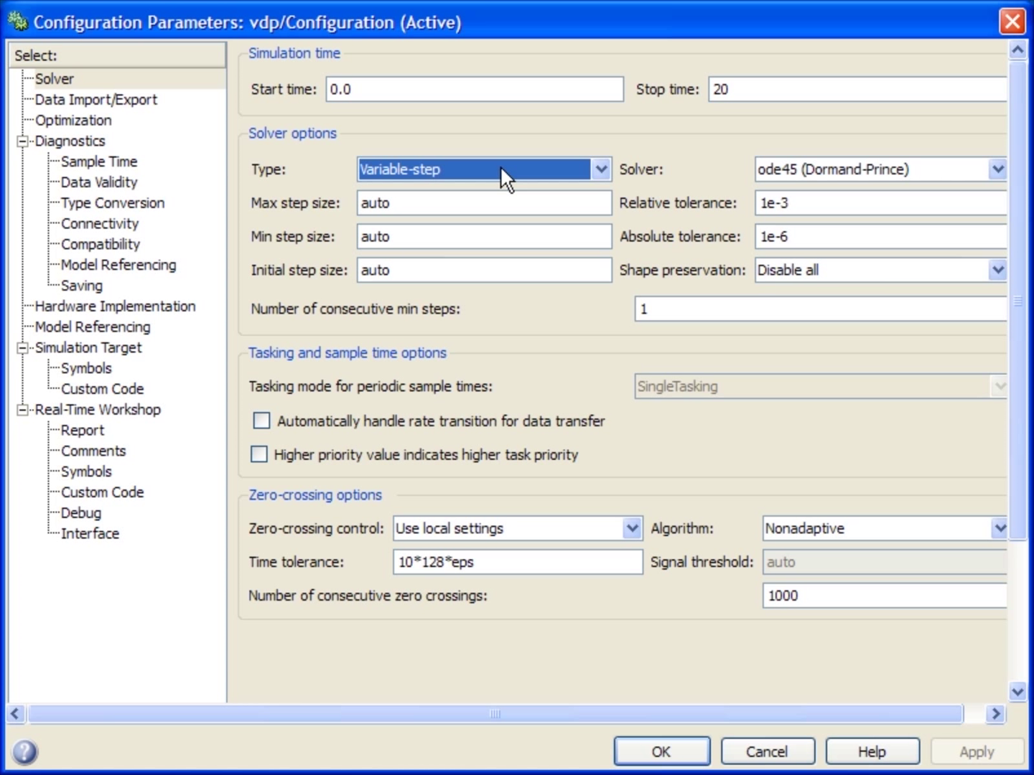
mouse_move(912, 194)
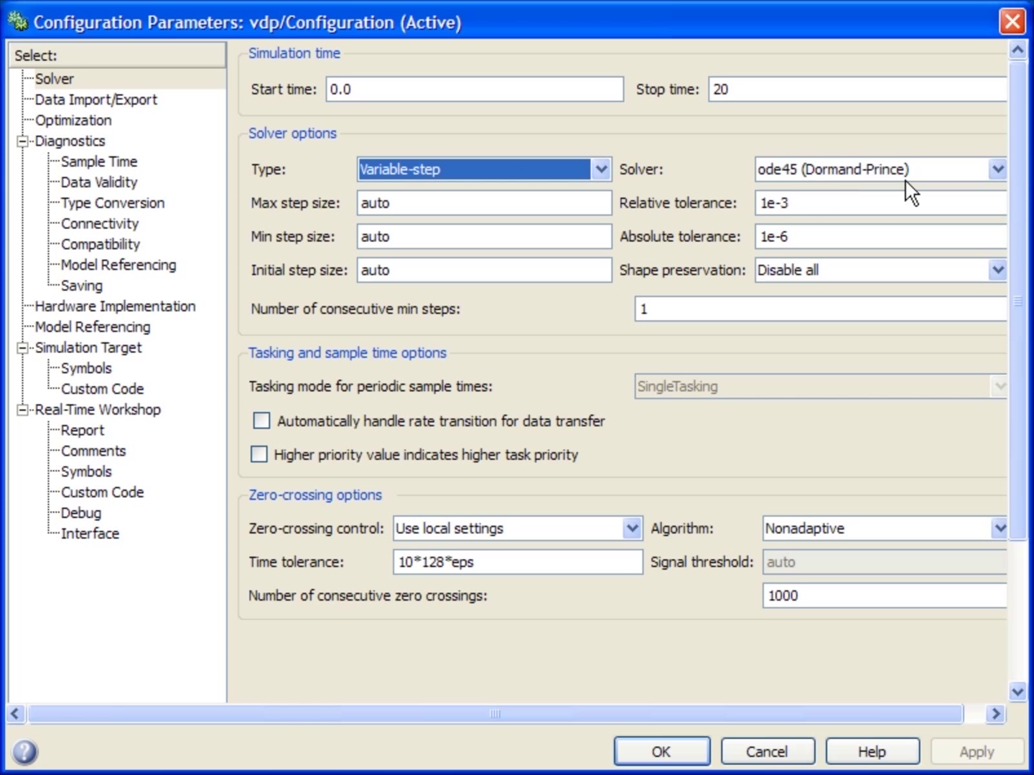
Review the solver dropdowns, keeping ode45 then listing the fixed-step solvers before opening help
click(997, 169)
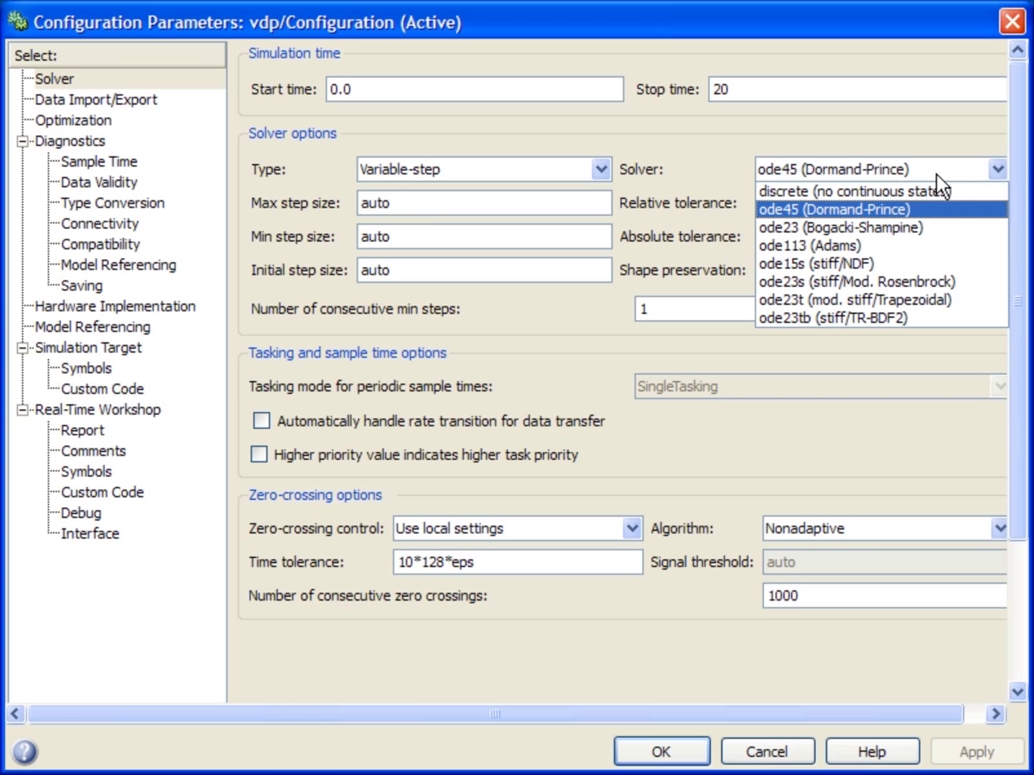
click(835, 210)
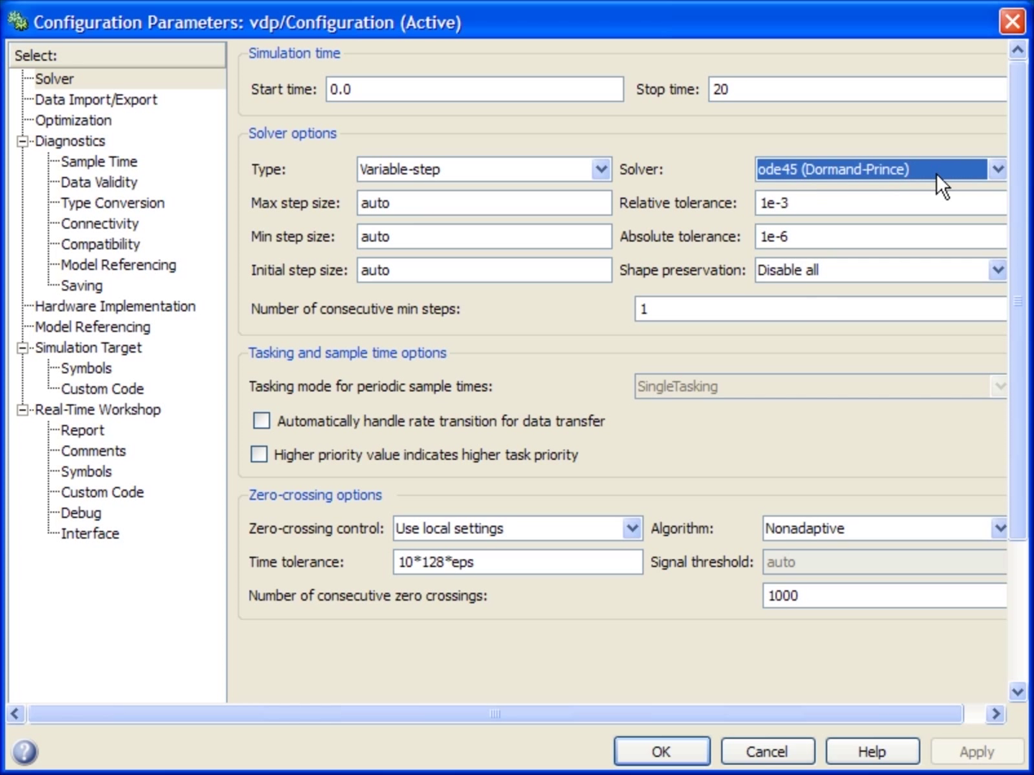
mouse_move(773, 186)
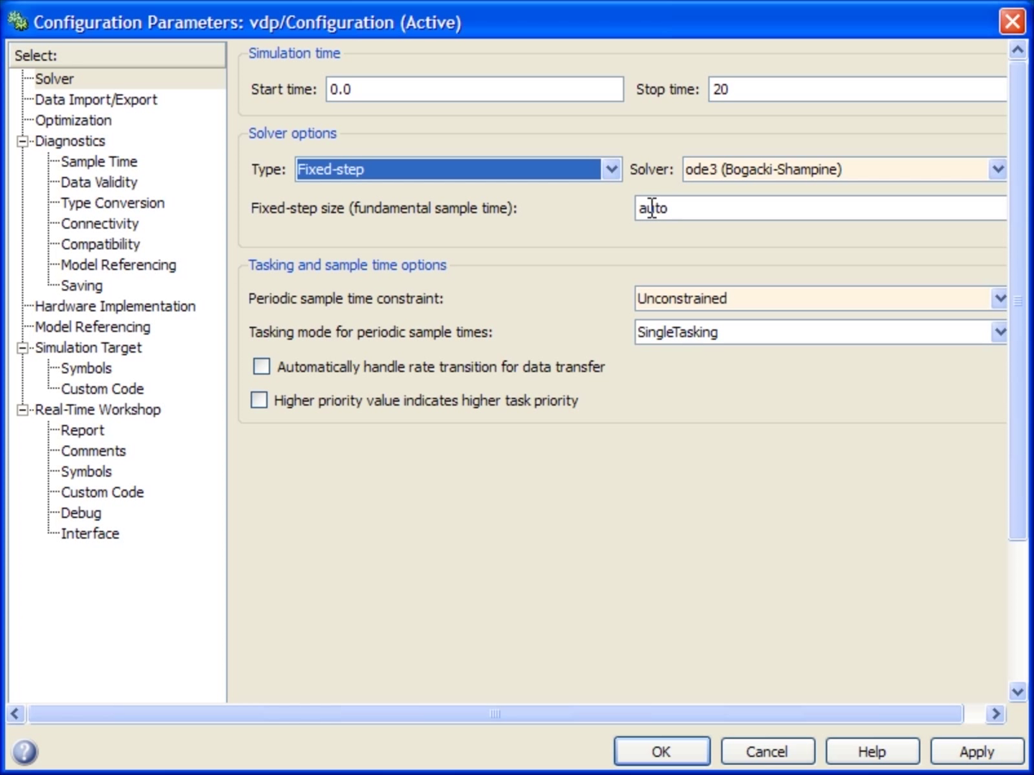
click(996, 169)
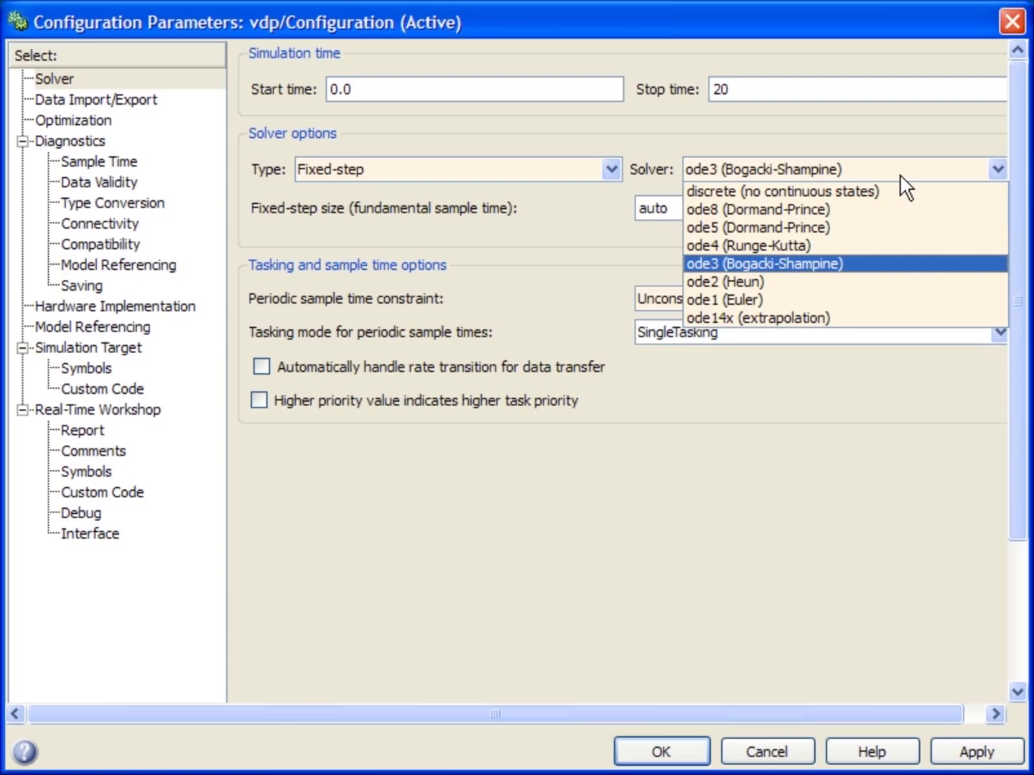
click(870, 752)
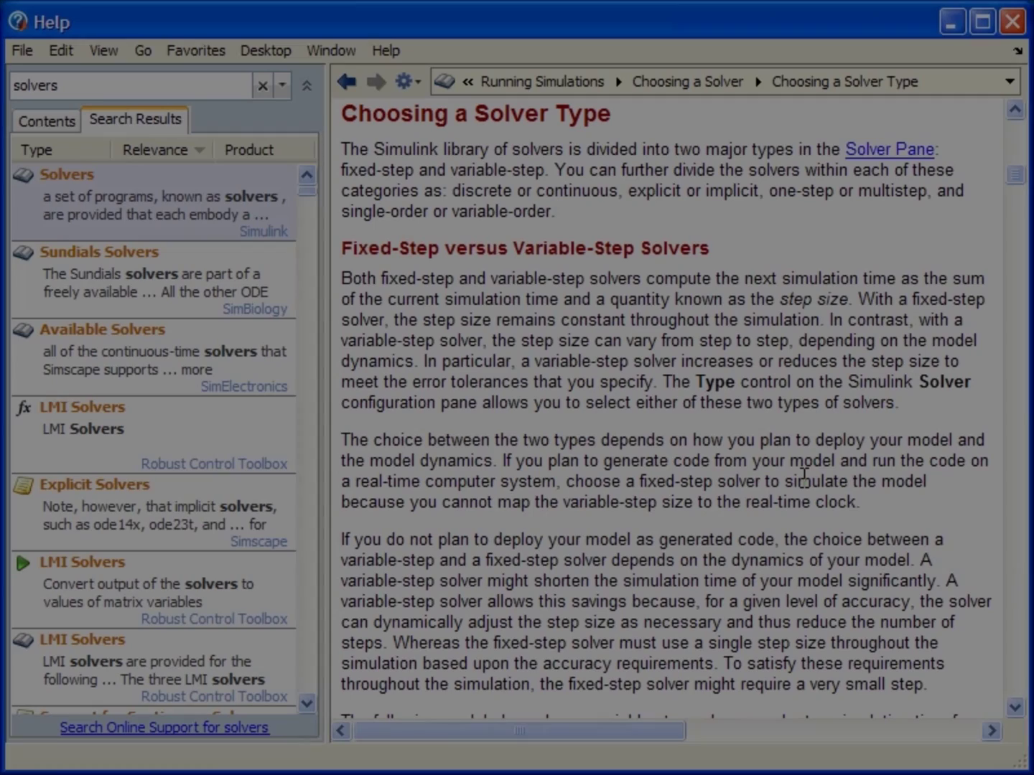